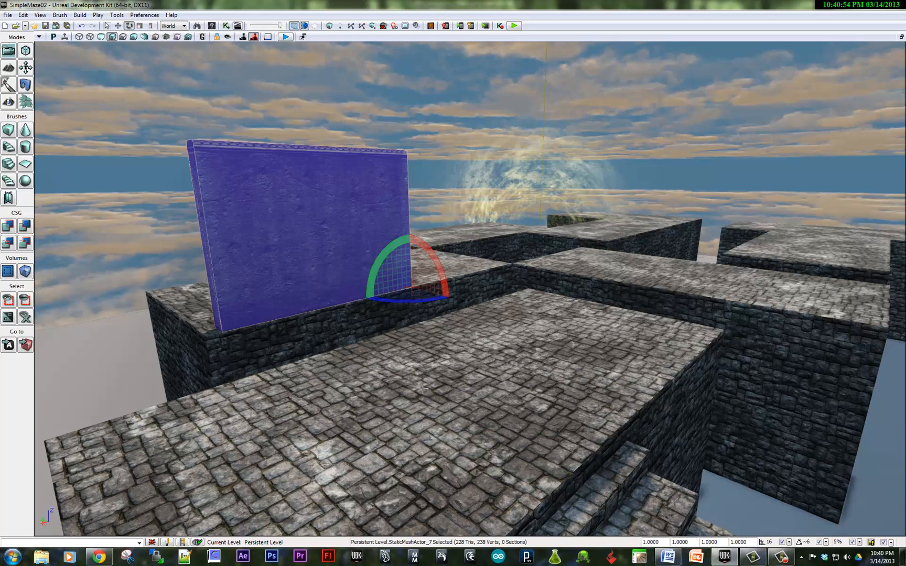
pyautogui.moveTo(409, 356)
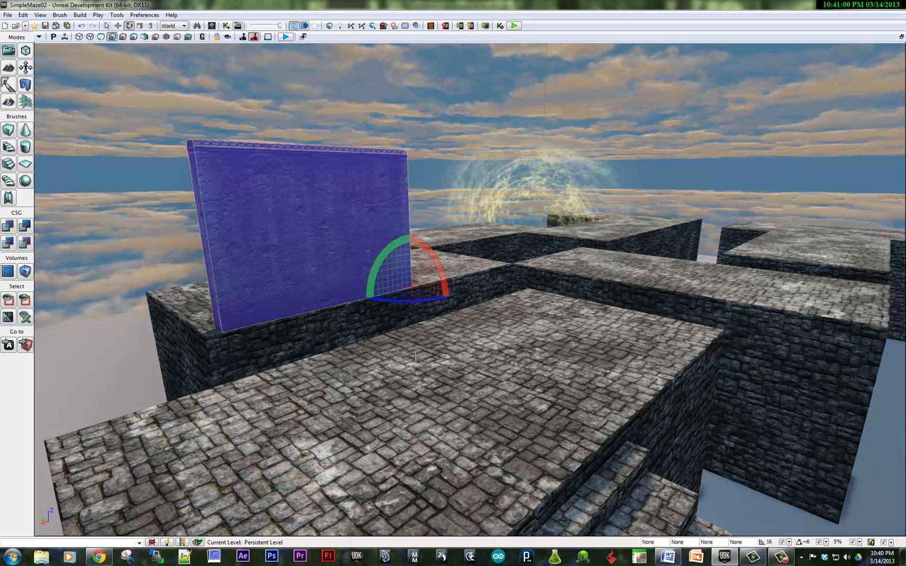
# Place a trigger on the floor beside the wall and turn off its Hidden property
pyautogui.rightClick(416, 357)
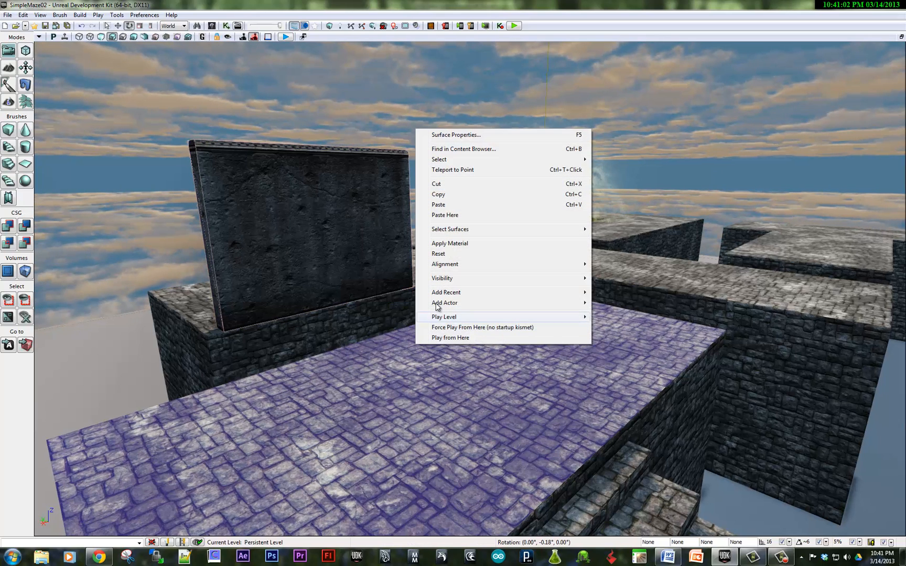
pyautogui.moveTo(444, 303)
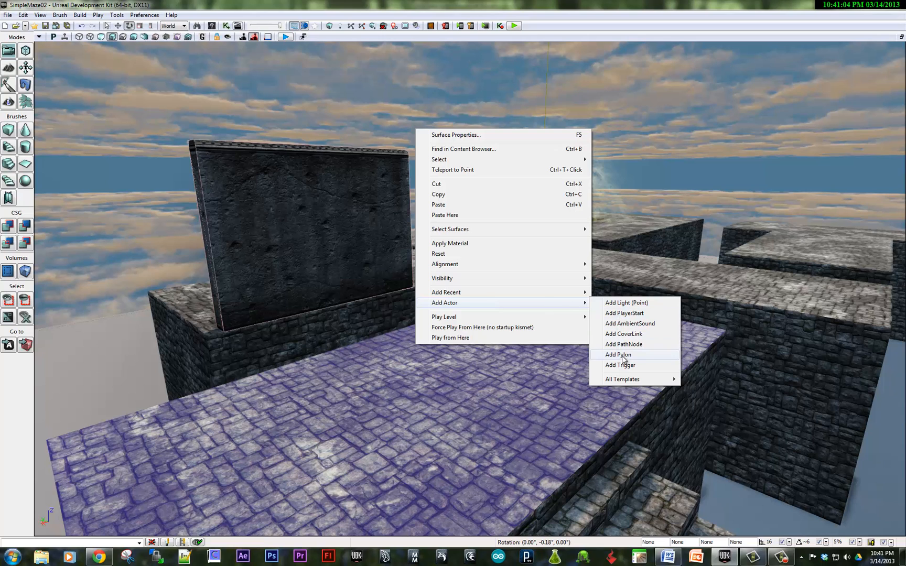
pyautogui.click(619, 365)
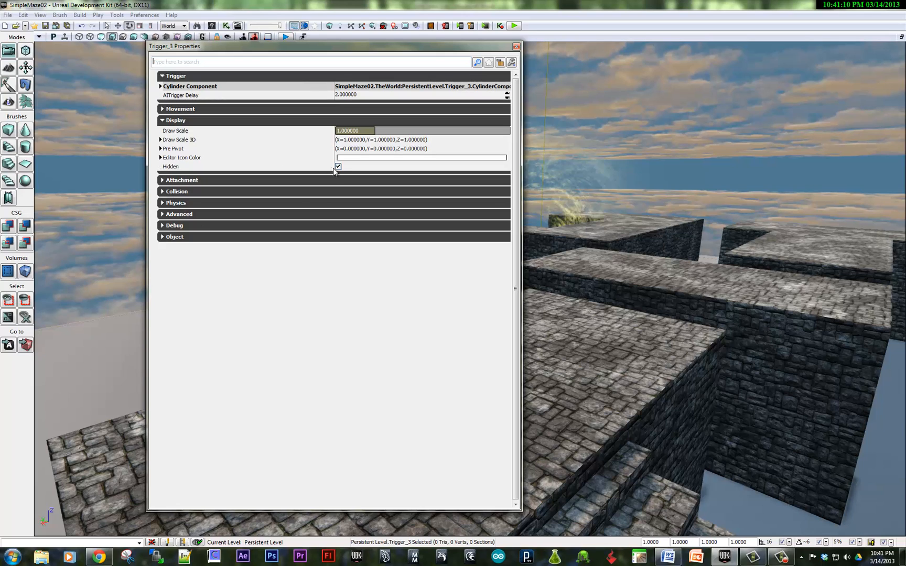
pyautogui.click(338, 167)
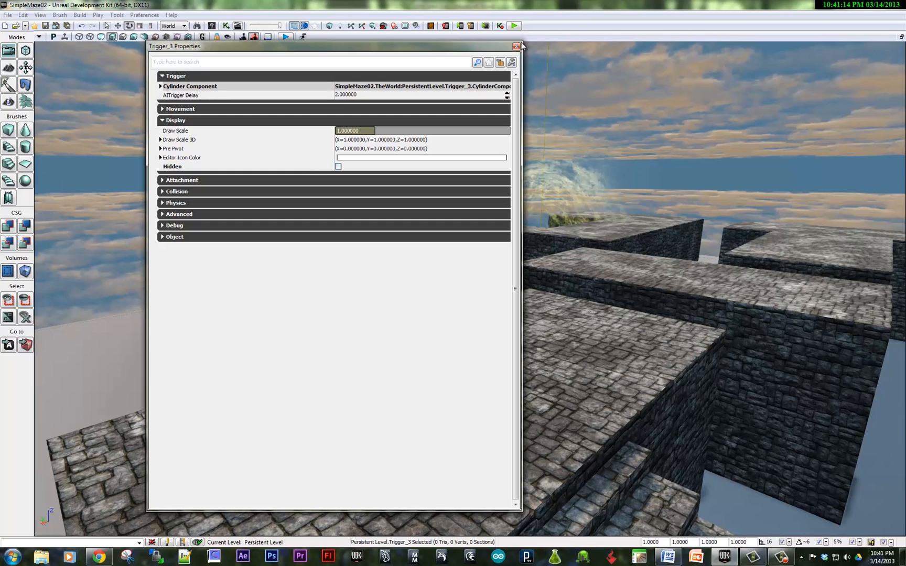
pyautogui.click(225, 25)
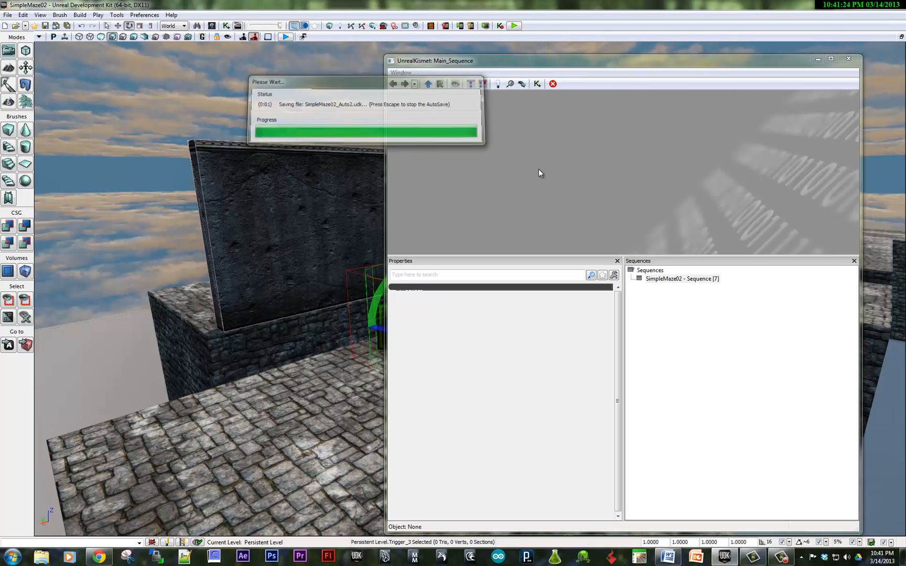
# Add a Trigger_3 Used event with Aim To Interact off and Interact Distance 200
pyautogui.rightClick(540, 172)
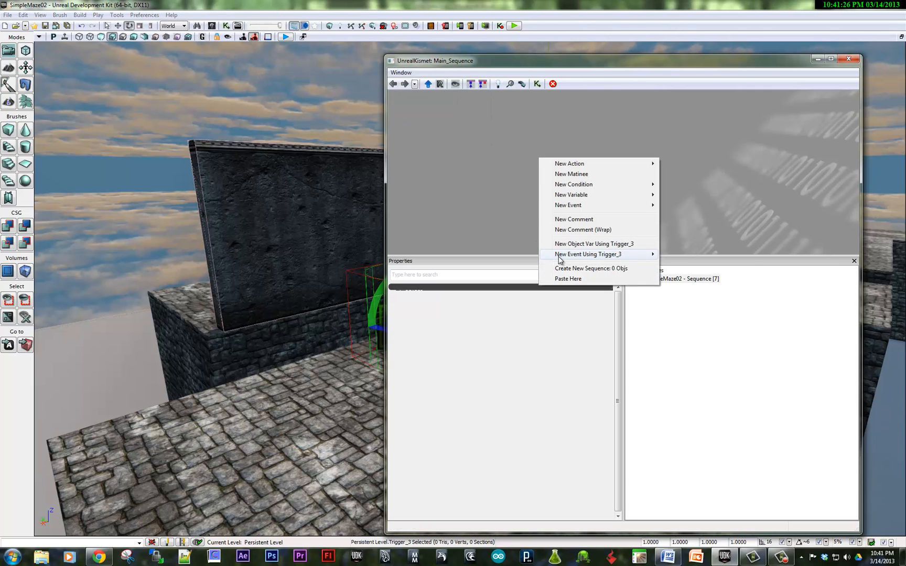
pyautogui.moveTo(587, 254)
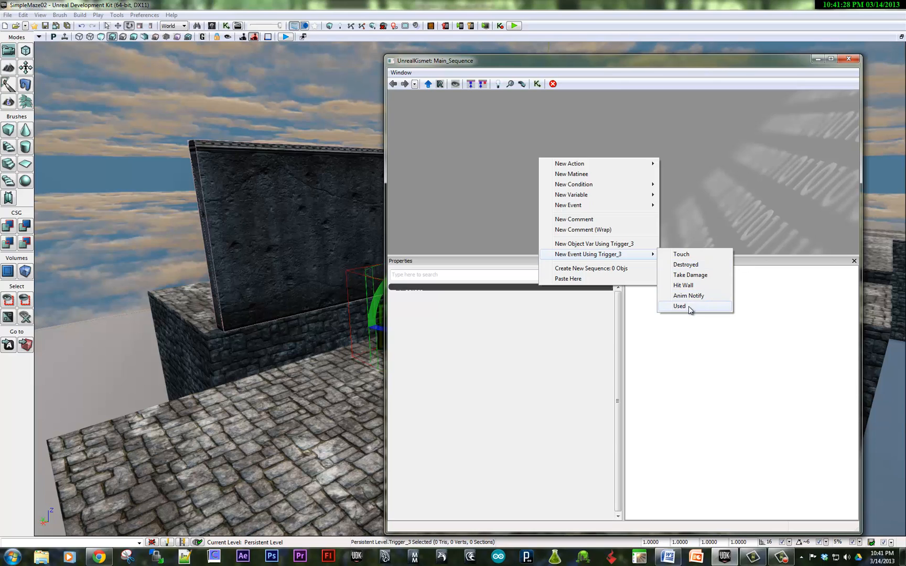
pyautogui.click(680, 305)
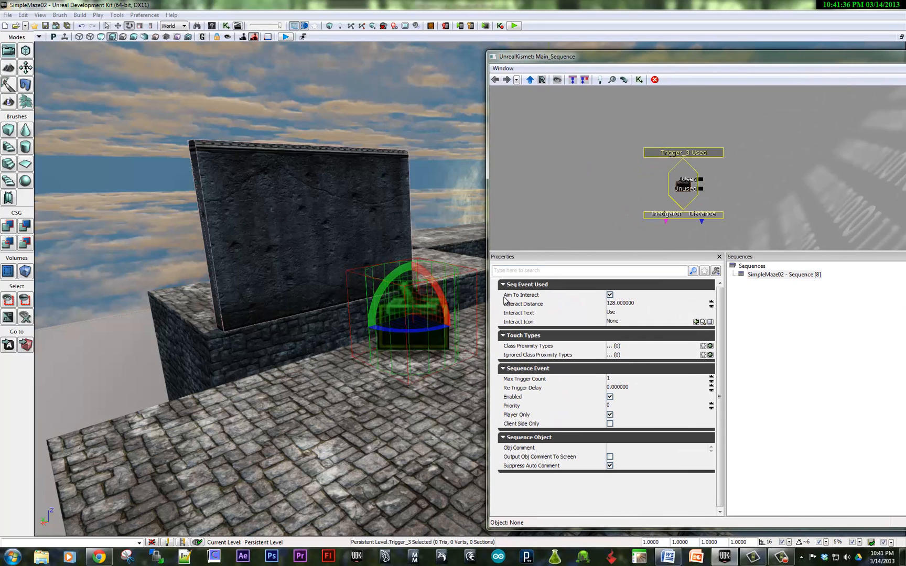
pyautogui.moveTo(609, 295)
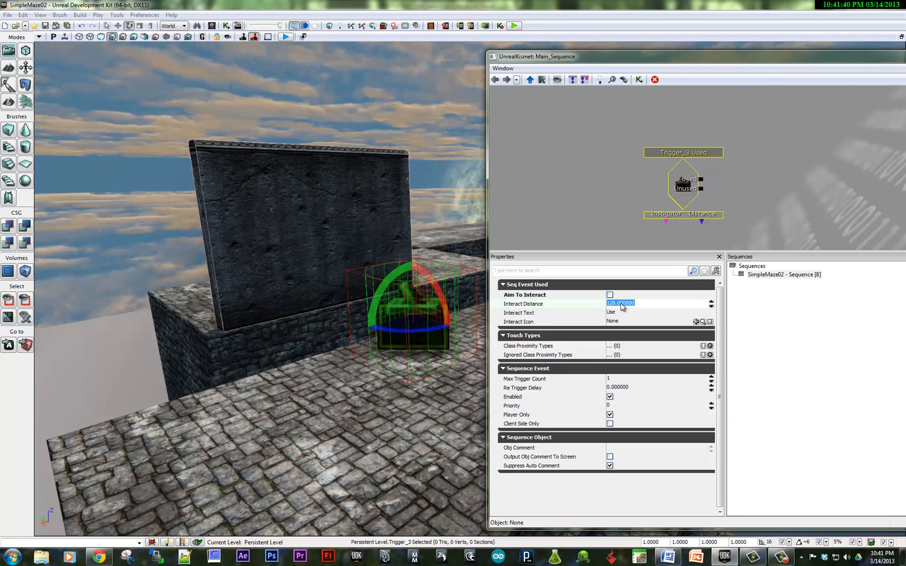
pyautogui.write('200.000000')
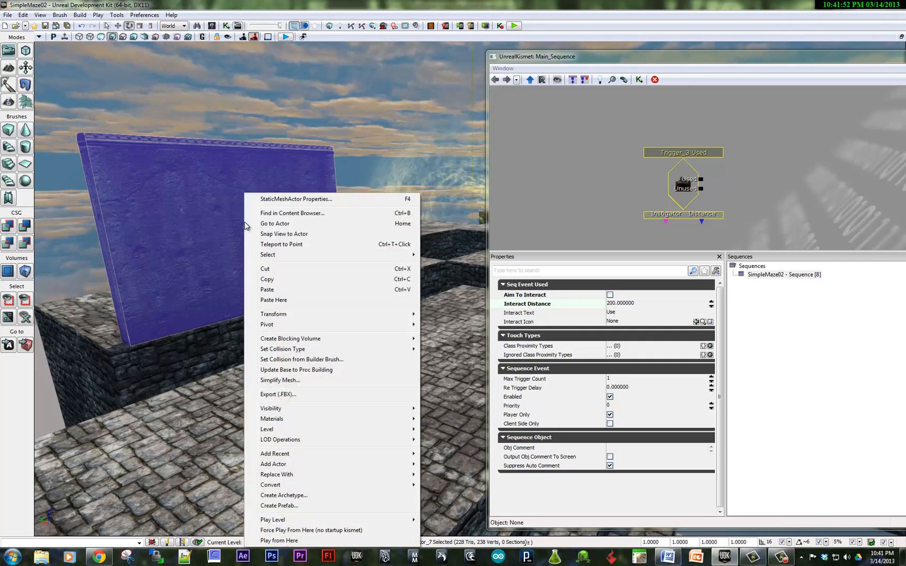
pyautogui.moveTo(270, 484)
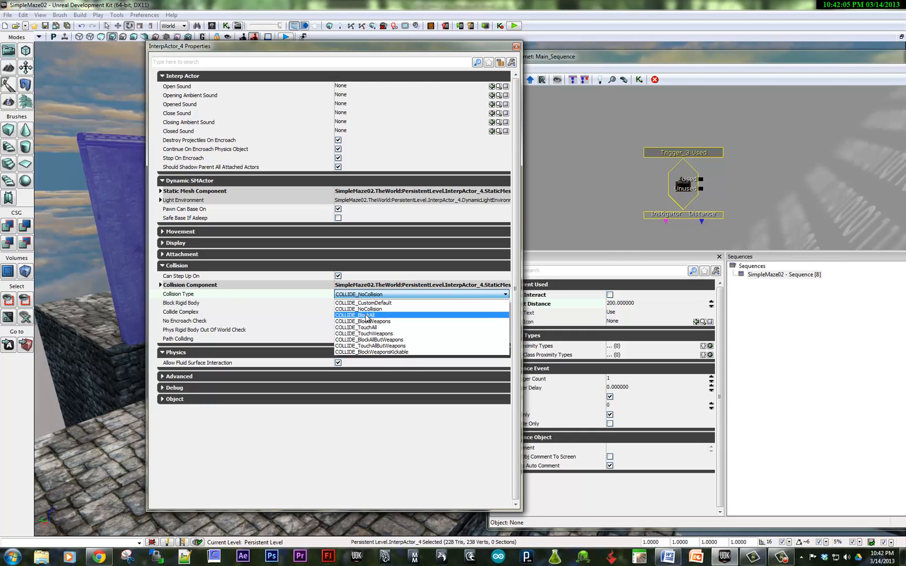
# Set the wall InterpActor's collision type to COLLIDE_BlockAll
pyautogui.click(356, 315)
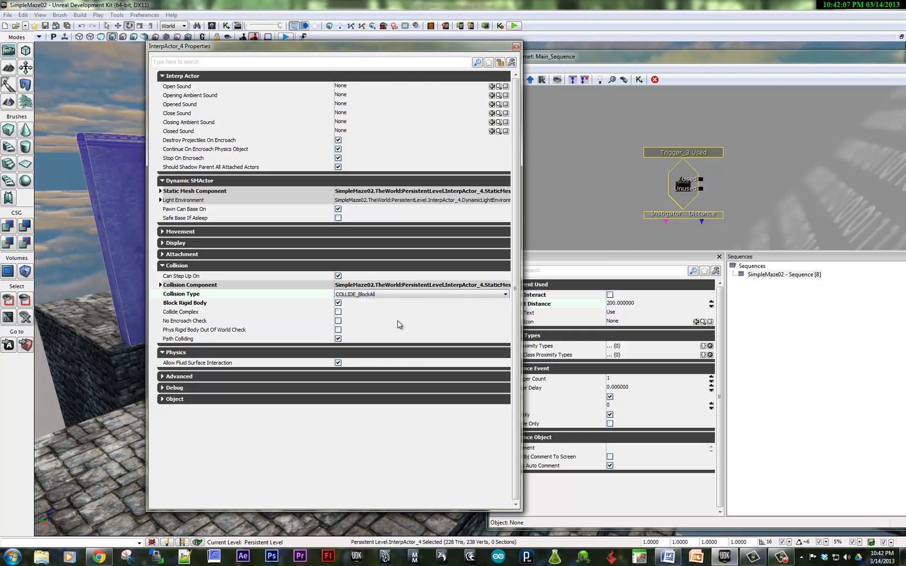
pyautogui.click(515, 46)
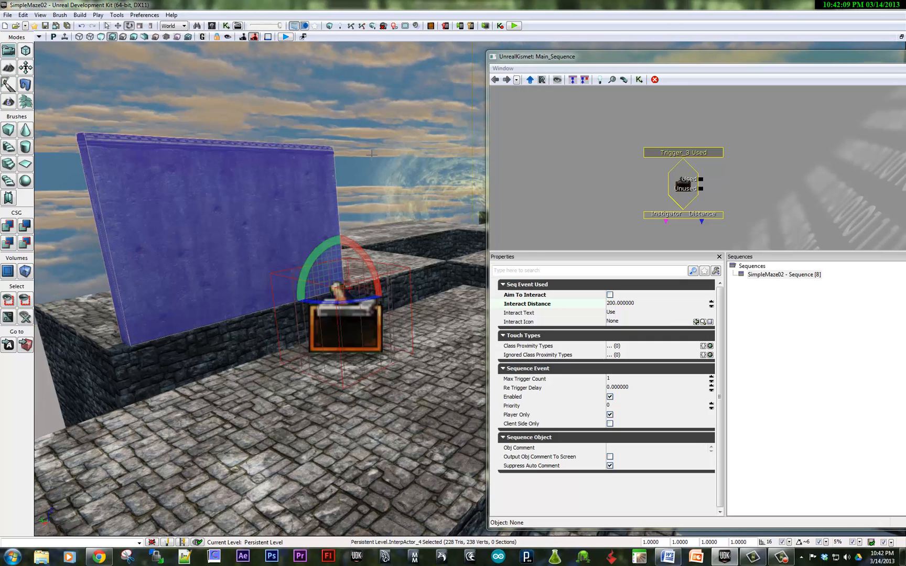
pyautogui.moveTo(244, 234)
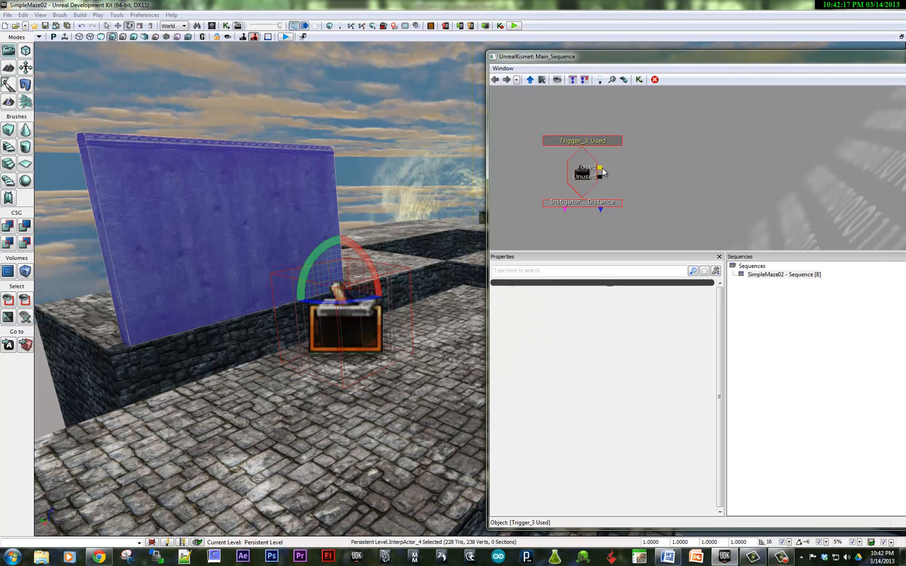
# Add a new Matinee in Kismet linked from the Used event and open it for editing
pyautogui.click(625, 171)
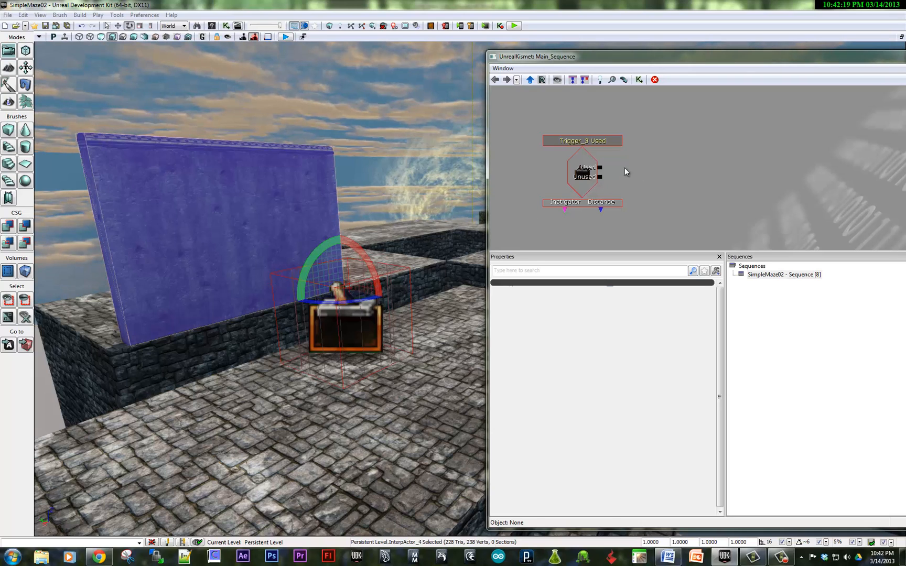
pyautogui.rightClick(627, 172)
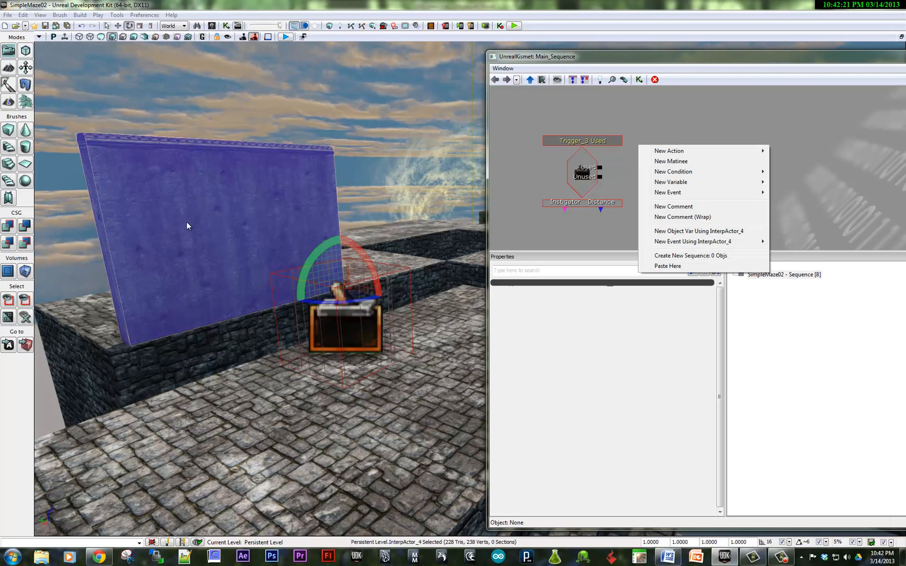
pyautogui.moveTo(670, 162)
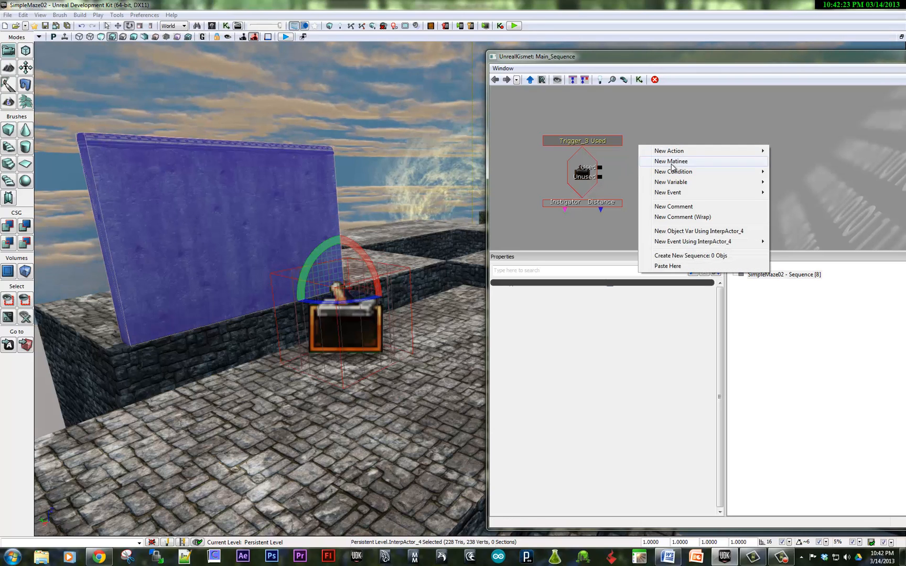
pyautogui.click(671, 161)
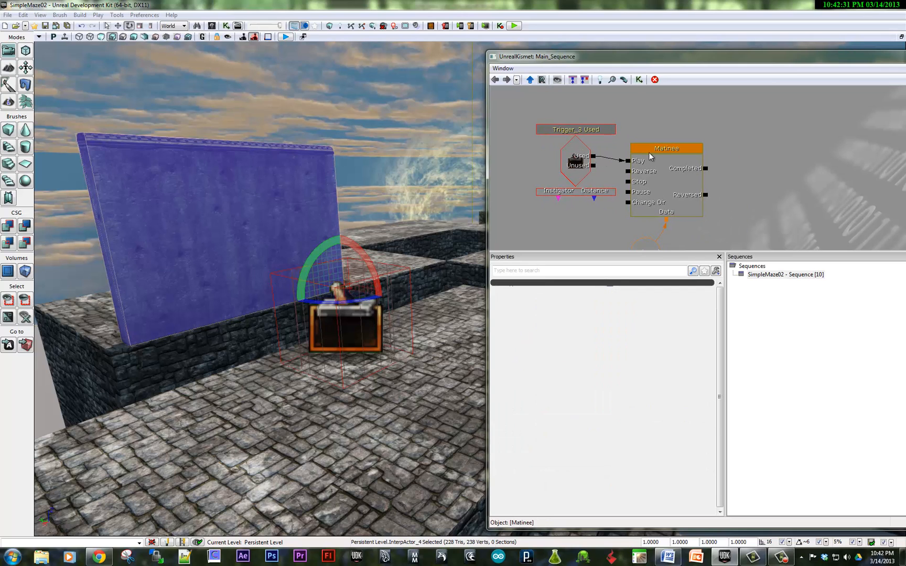
pyautogui.doubleClick(665, 149)
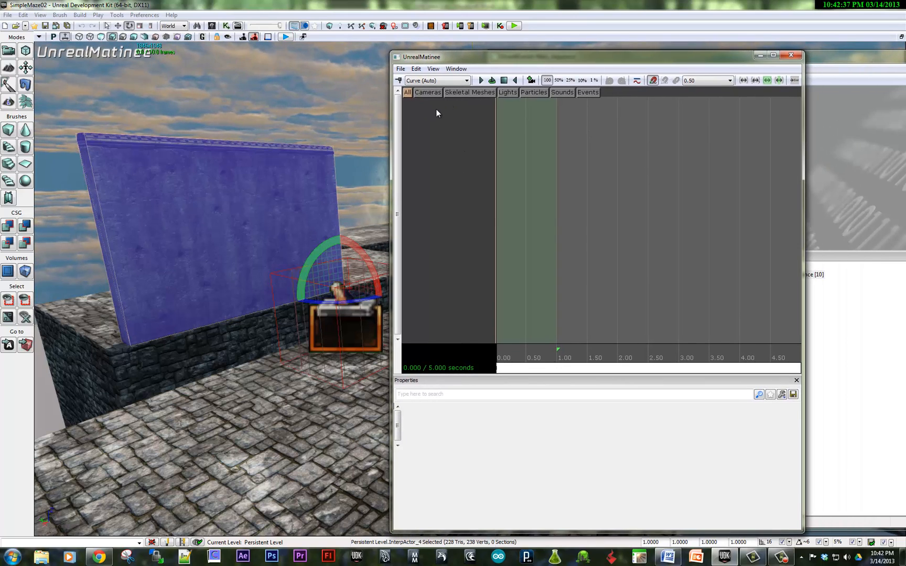
# Create a new empty Matinee group named Drawbridge
pyautogui.rightClick(436, 112)
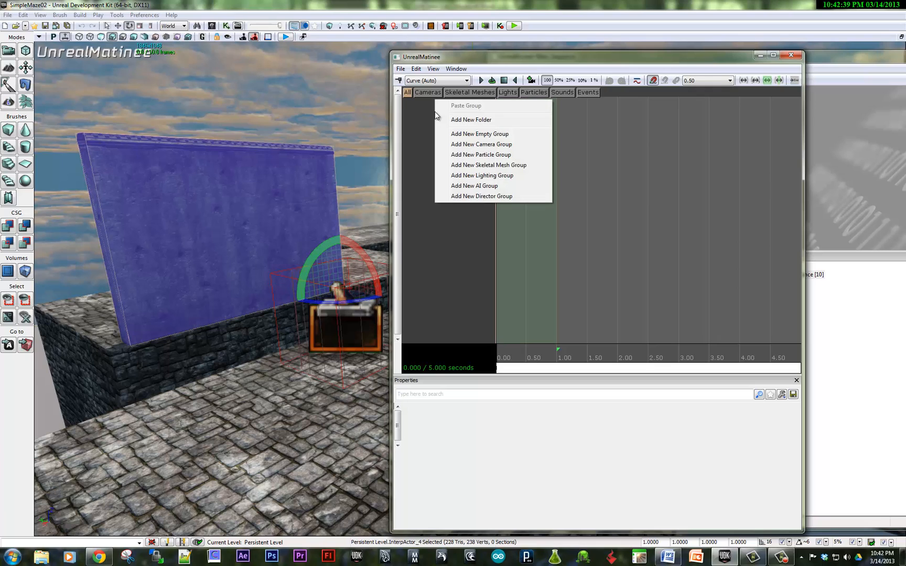
pyautogui.click(479, 133)
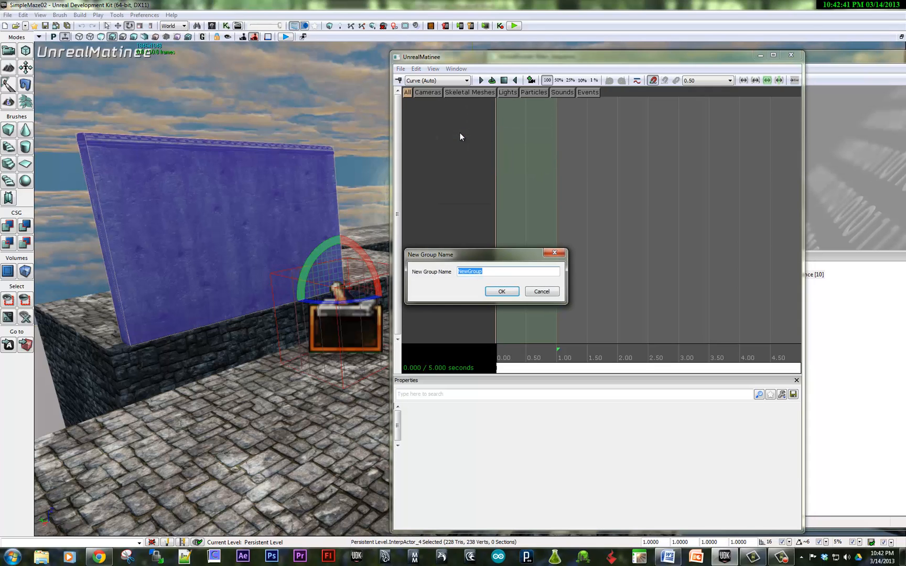
pyautogui.write('Drwar')
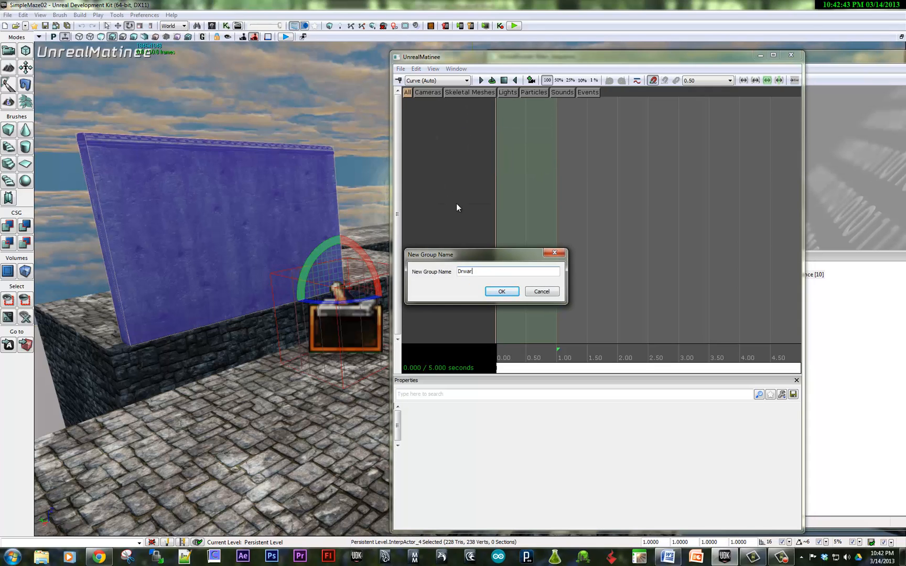
pyautogui.write('Drawbrid')
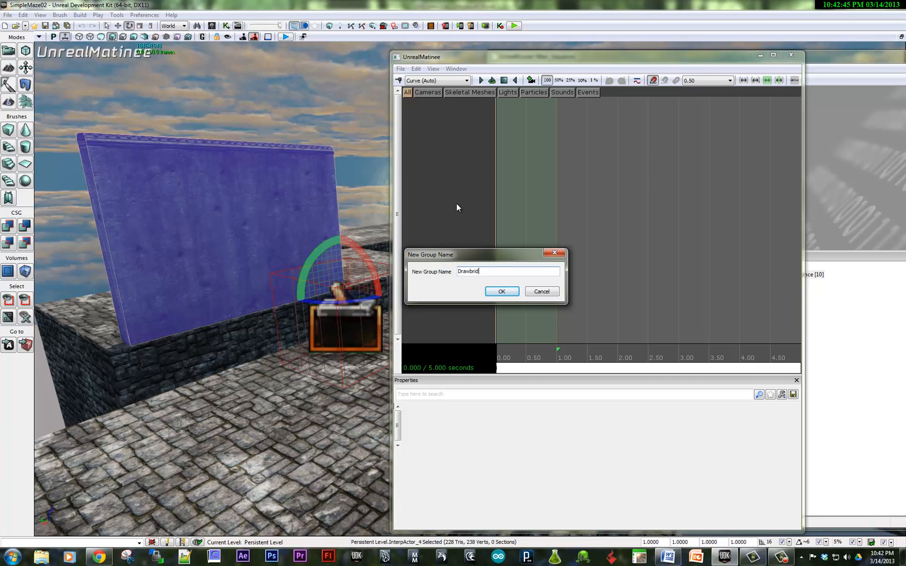
pyautogui.click(500, 292)
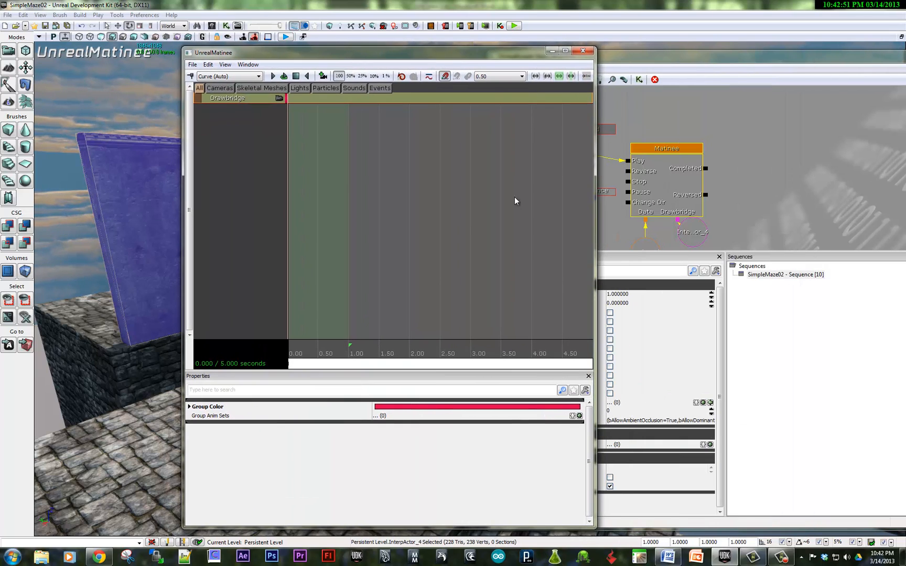
pyautogui.moveTo(683, 226)
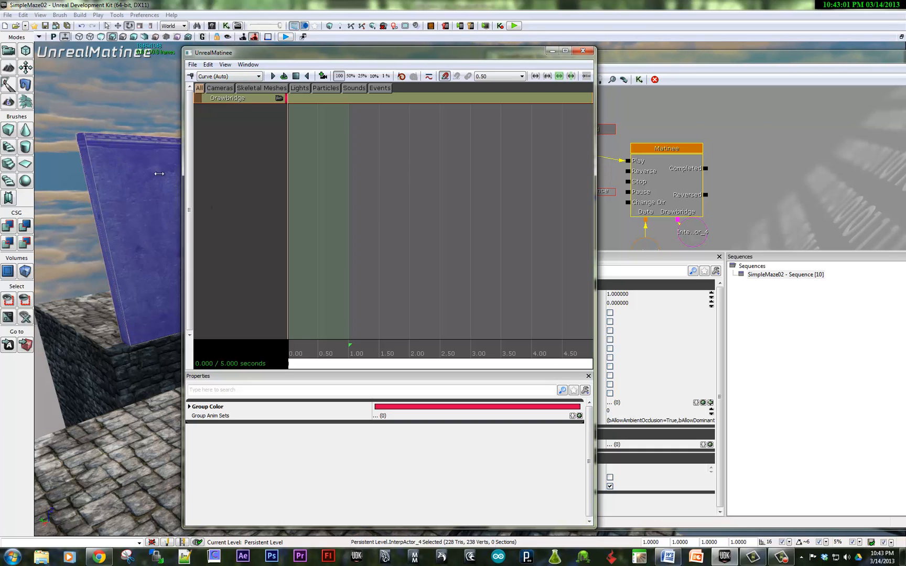
# Add a Movement track to the Drawbridge group
pyautogui.rightClick(228, 97)
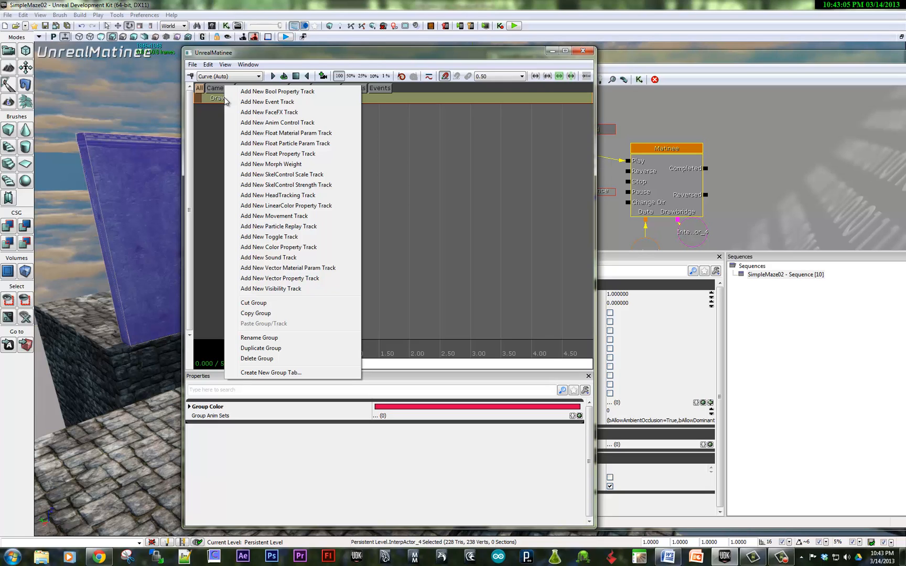
pyautogui.moveTo(274, 216)
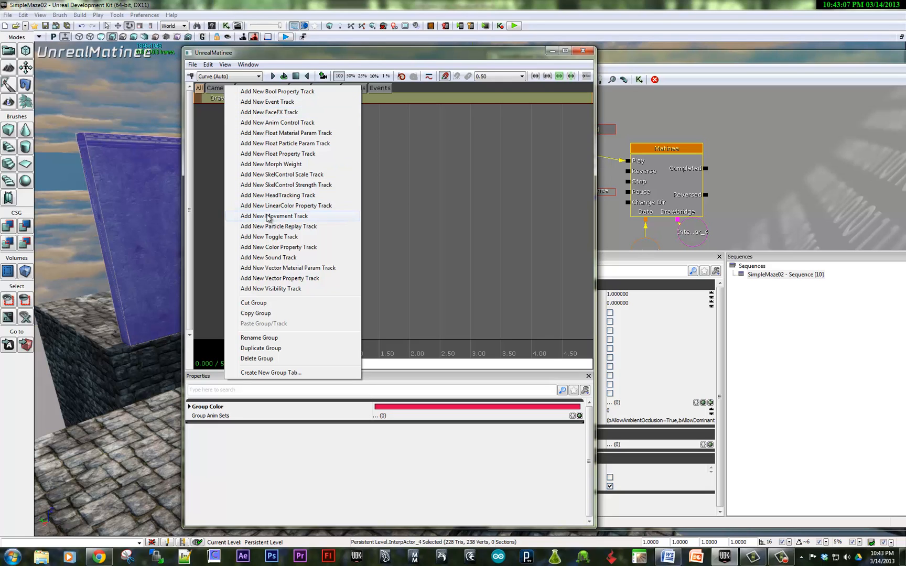
pyautogui.click(274, 216)
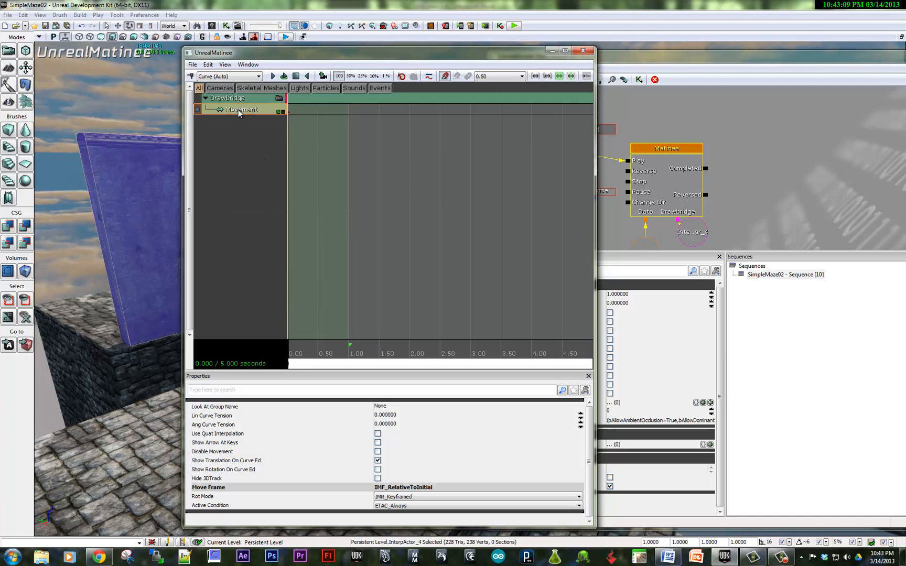
pyautogui.moveTo(293, 115)
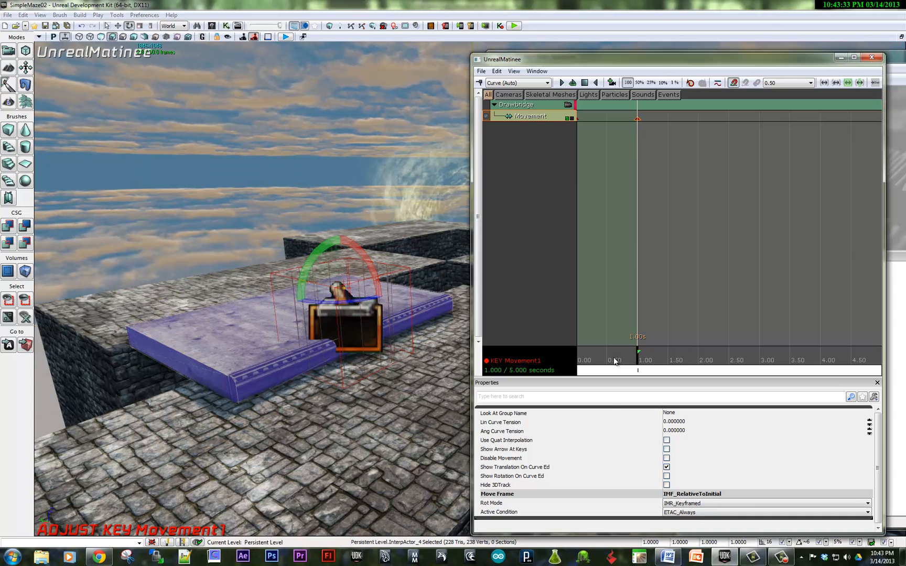
# Shorten the sequence to 2 seconds with the wall keyed flat at 1 second
pyautogui.moveTo(637, 371); pyautogui.dragTo(633, 370)
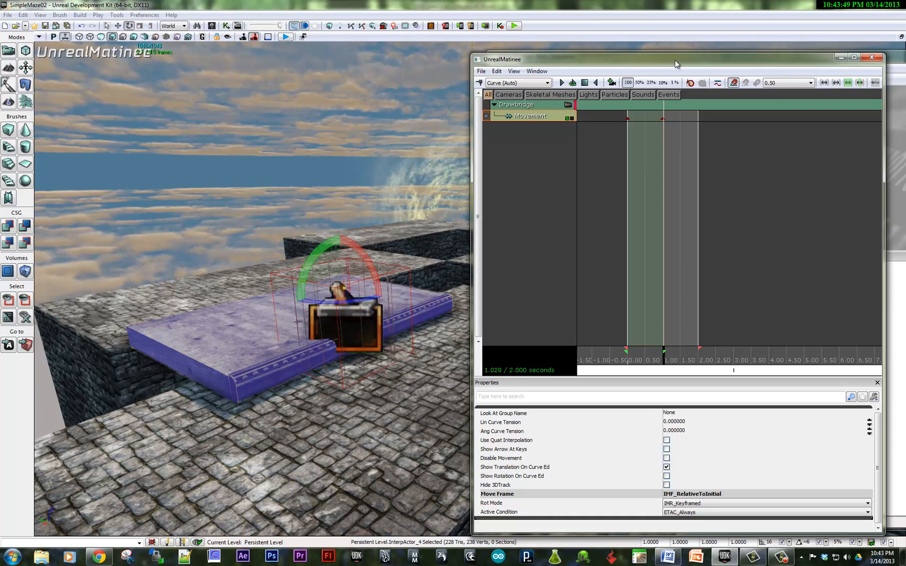
pyautogui.moveTo(676, 59); pyautogui.dragTo(204, 57)
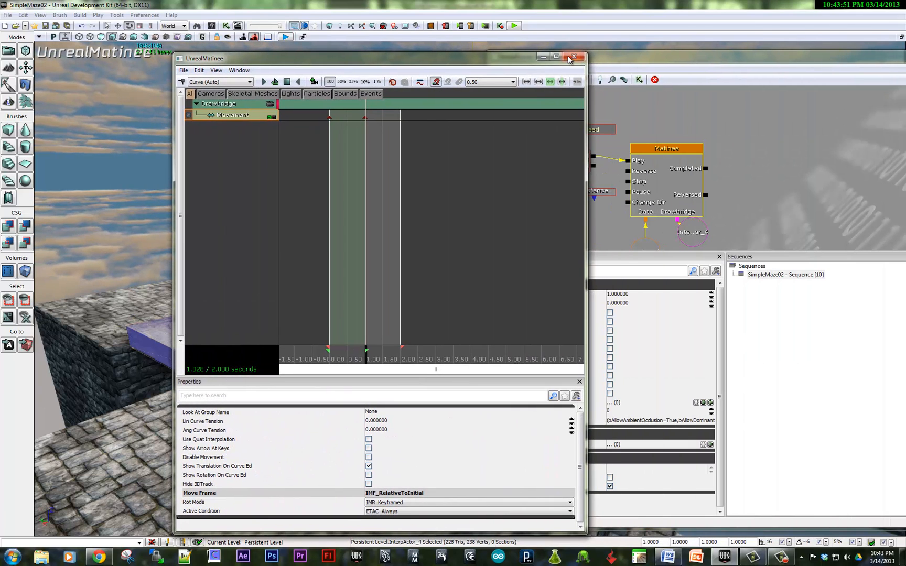
# Close Matinee and set the Trigger_3 Used event's Max Trigger Count to 0
pyautogui.click(578, 58)
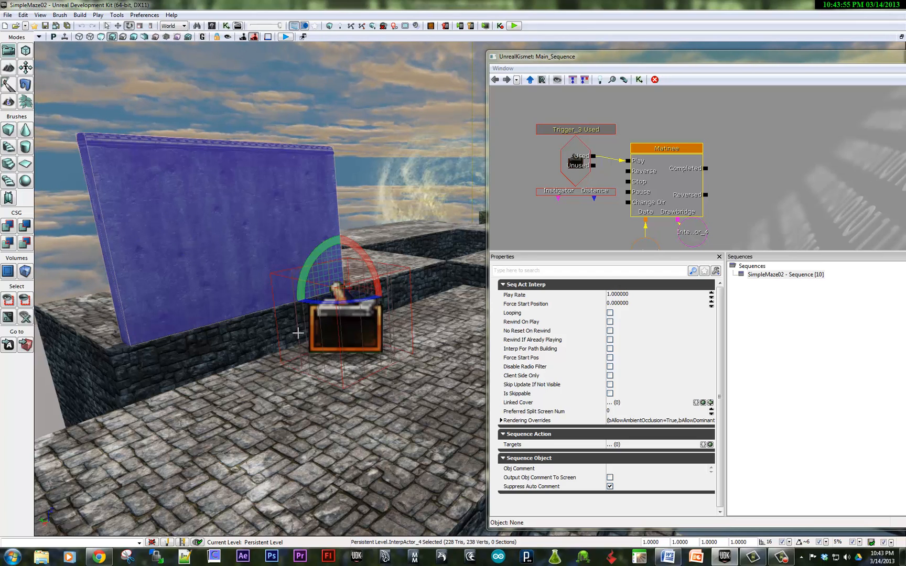
pyautogui.moveTo(287, 303)
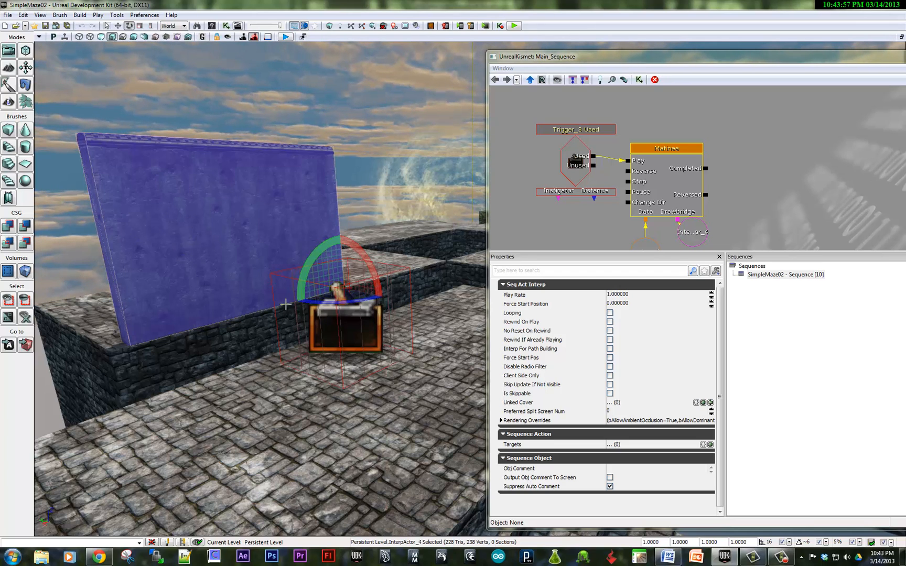
pyautogui.click(665, 148)
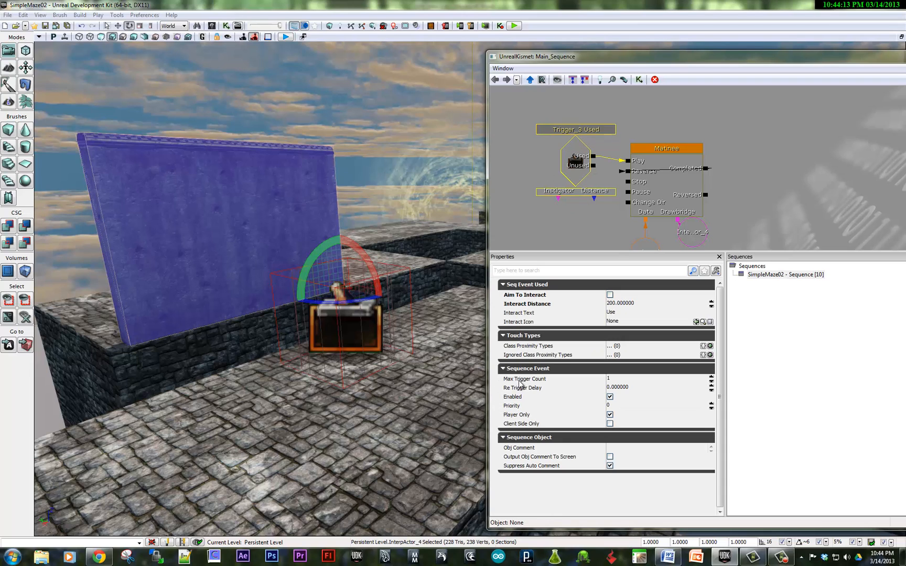
pyautogui.moveTo(524, 378)
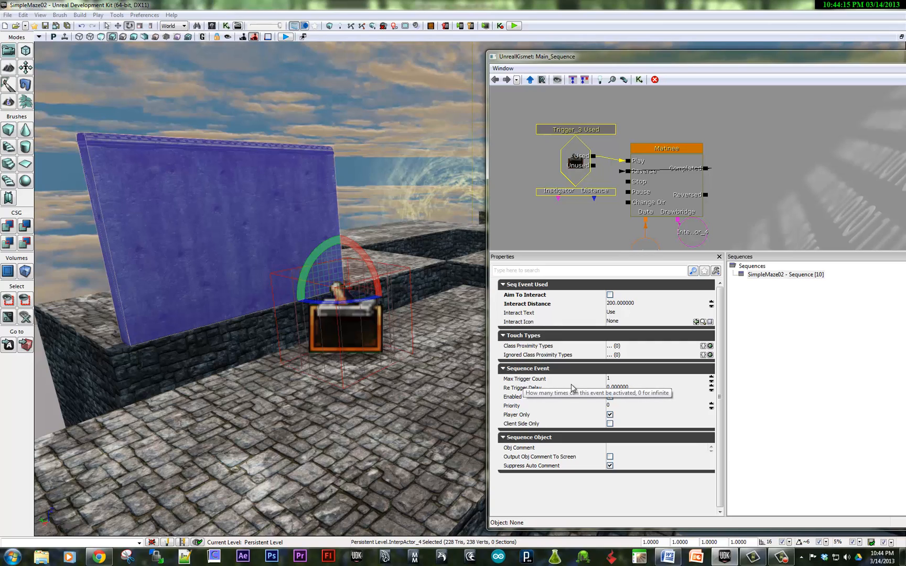
pyautogui.click(658, 378)
pyautogui.write('0')
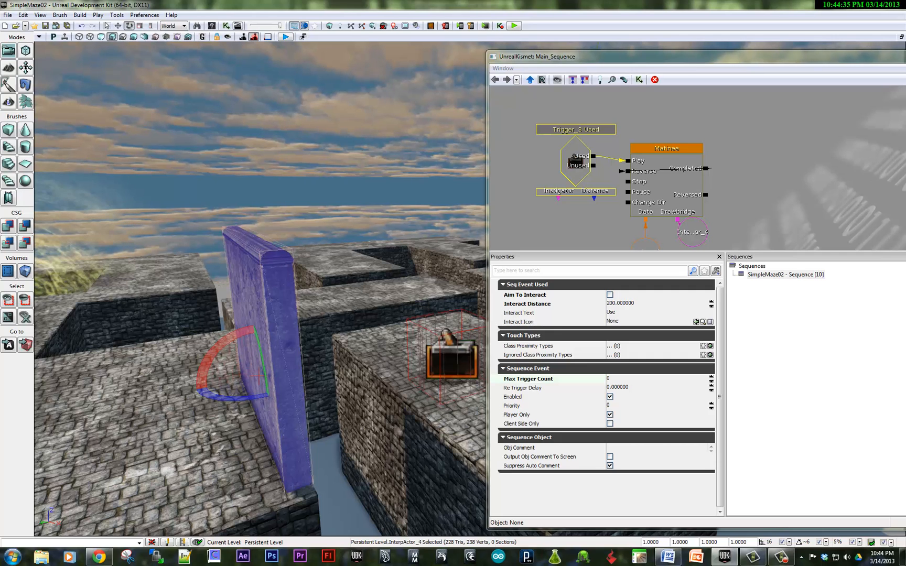
# Turn off Hidden on the second trigger, Trigger_4, so it shows in game
pyautogui.rightClick(177, 431)
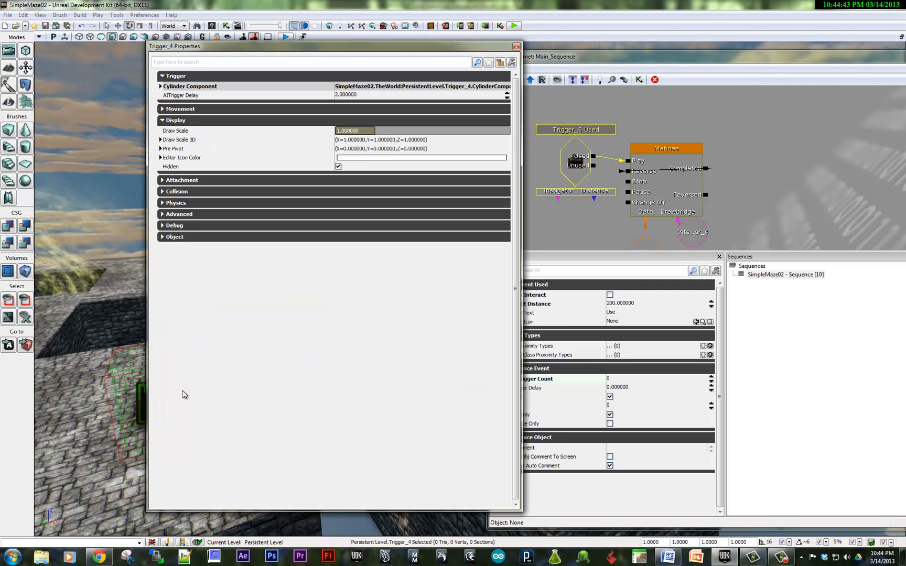
pyautogui.moveTo(146, 172)
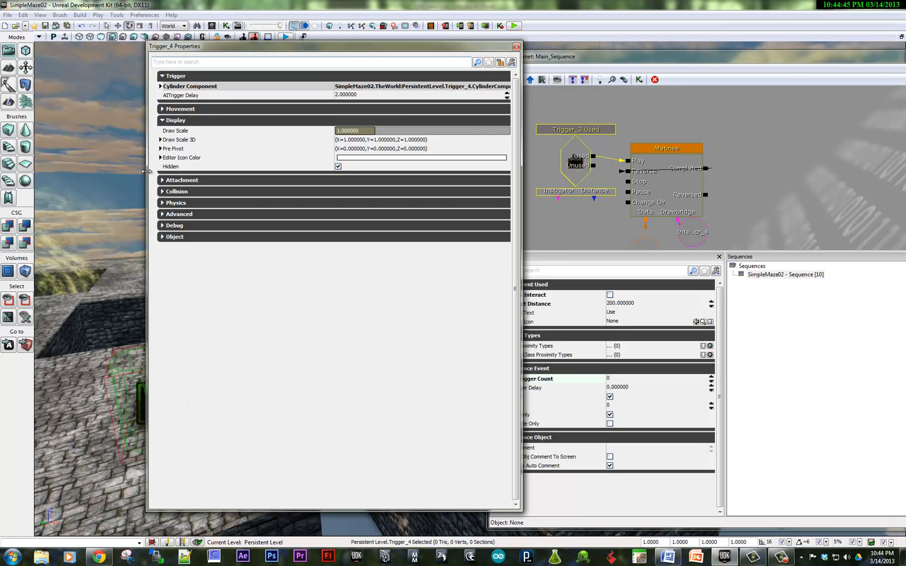
pyautogui.click(337, 167)
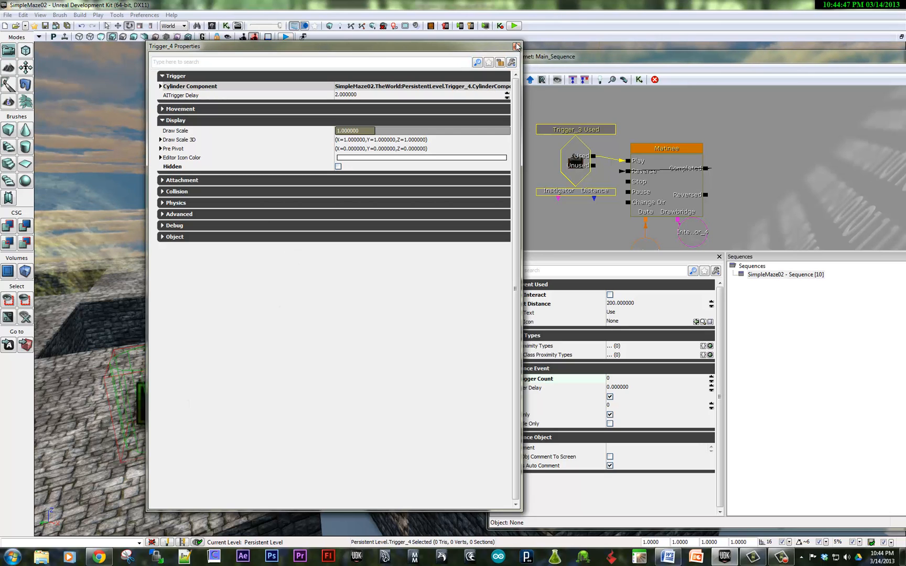
pyautogui.click(515, 46)
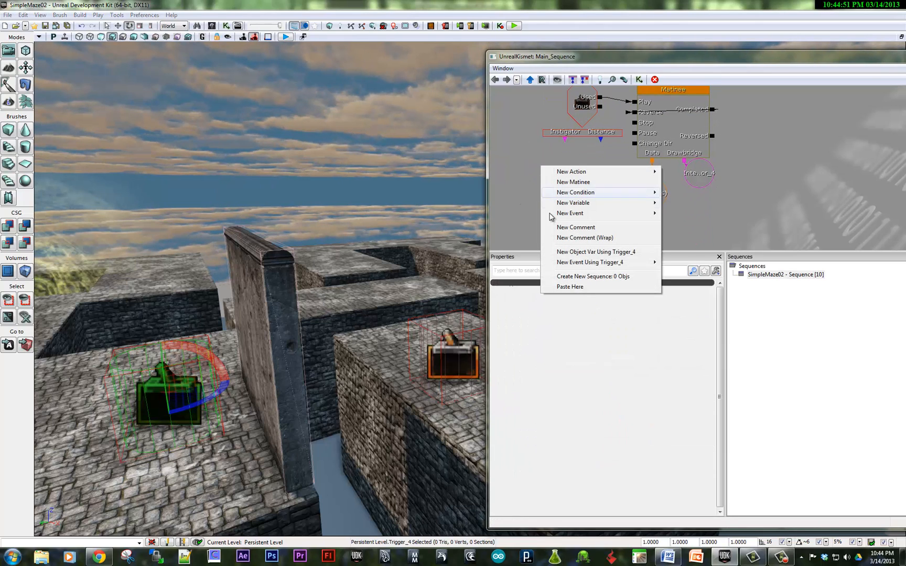
pyautogui.moveTo(590, 262)
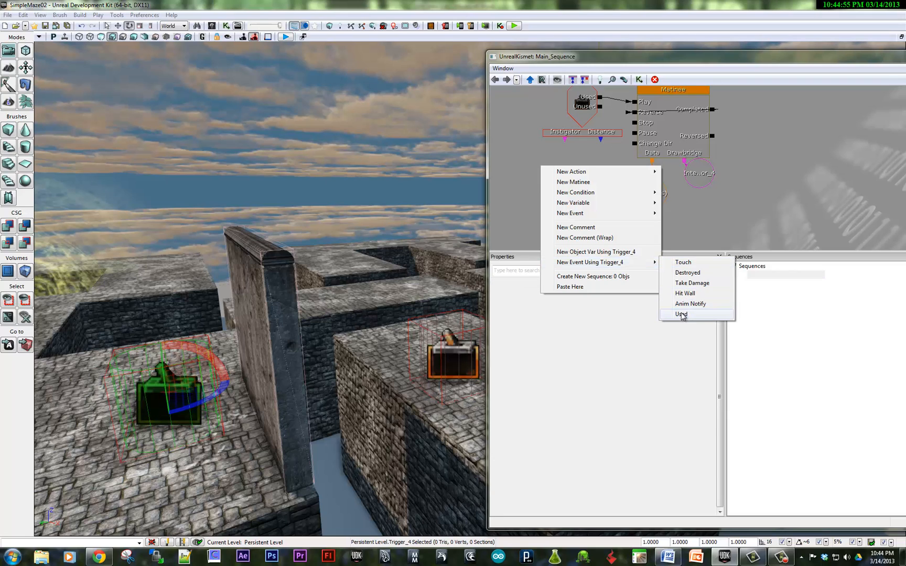
# Add a Trigger_4 Used event with Aim To Interact off, then close Kismet
pyautogui.click(681, 313)
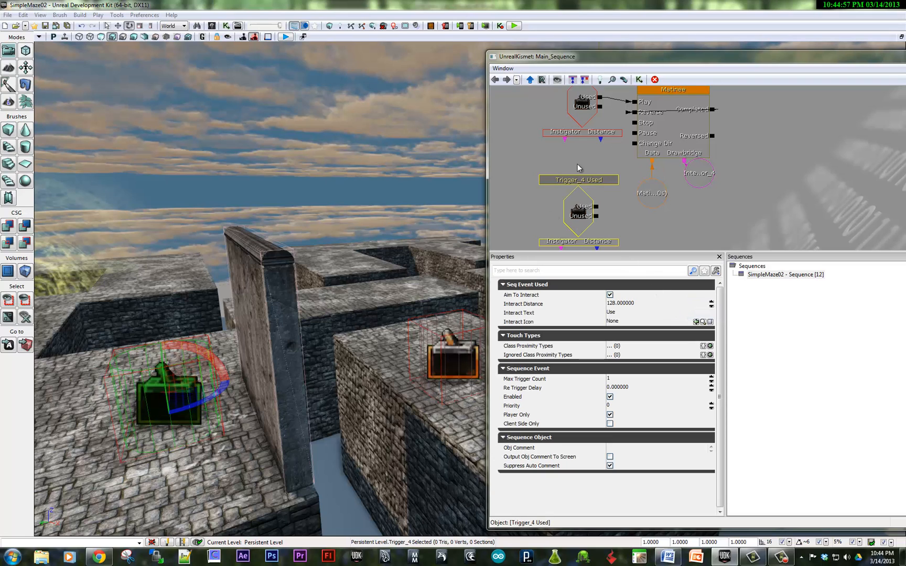
pyautogui.click(508, 195)
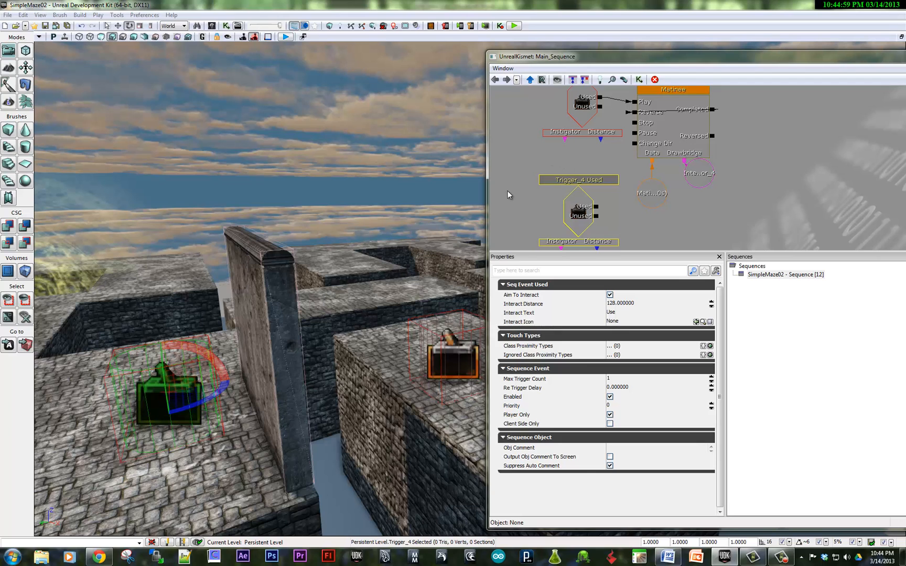
pyautogui.moveTo(612, 299)
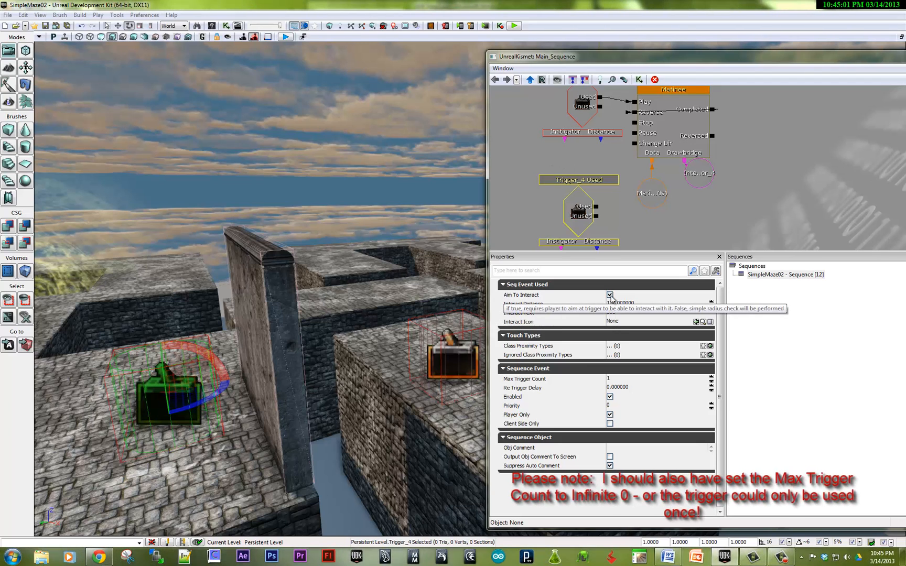
pyautogui.click(609, 295)
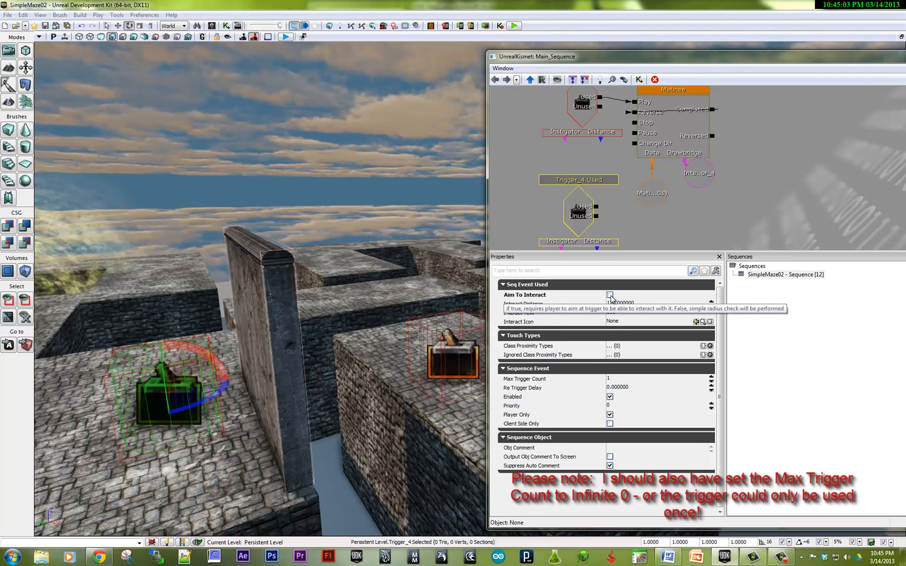
pyautogui.click(620, 304)
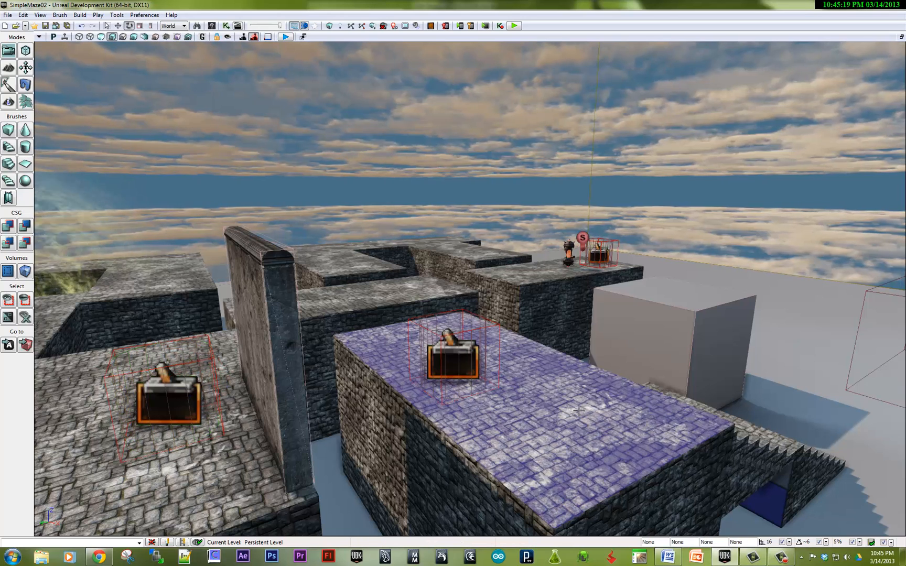
pyautogui.rightClick(578, 411)
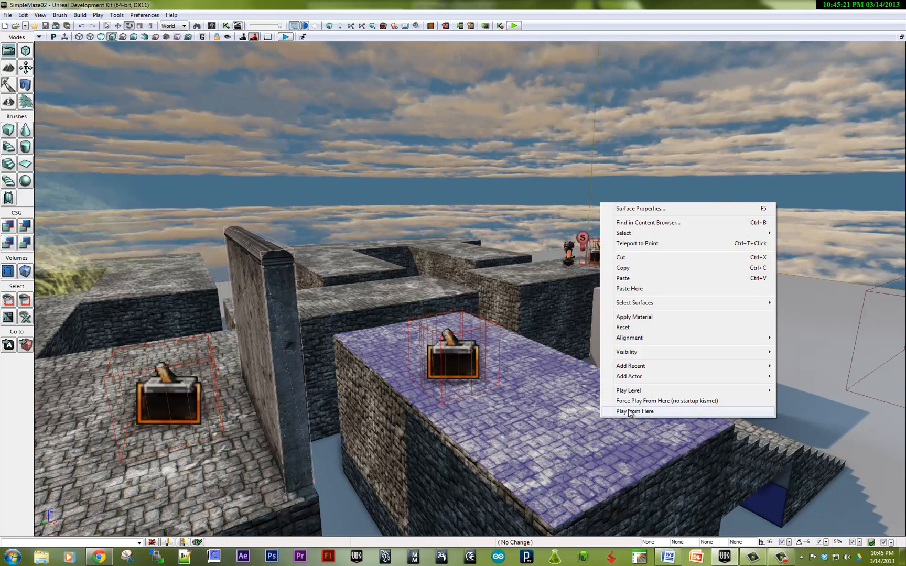
pyautogui.click(635, 411)
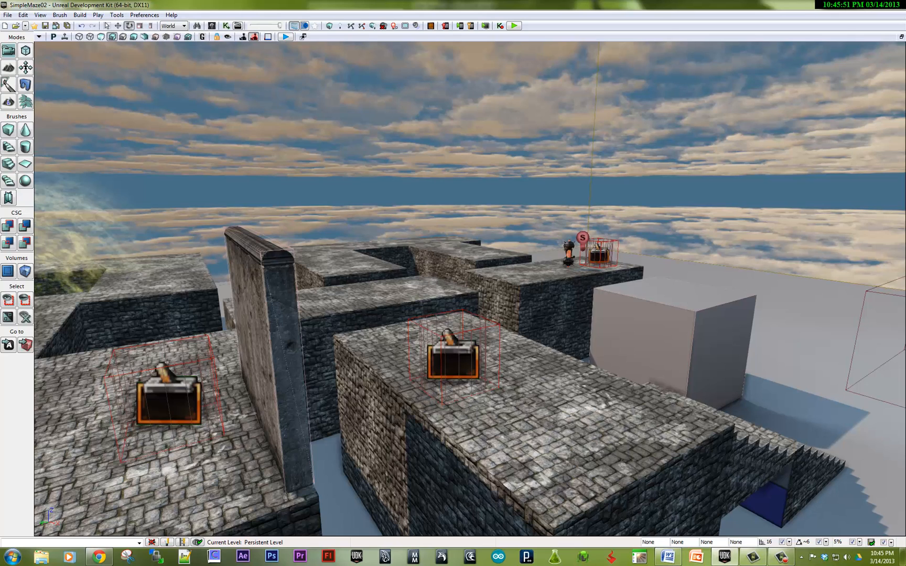
pyautogui.moveTo(217, 327)
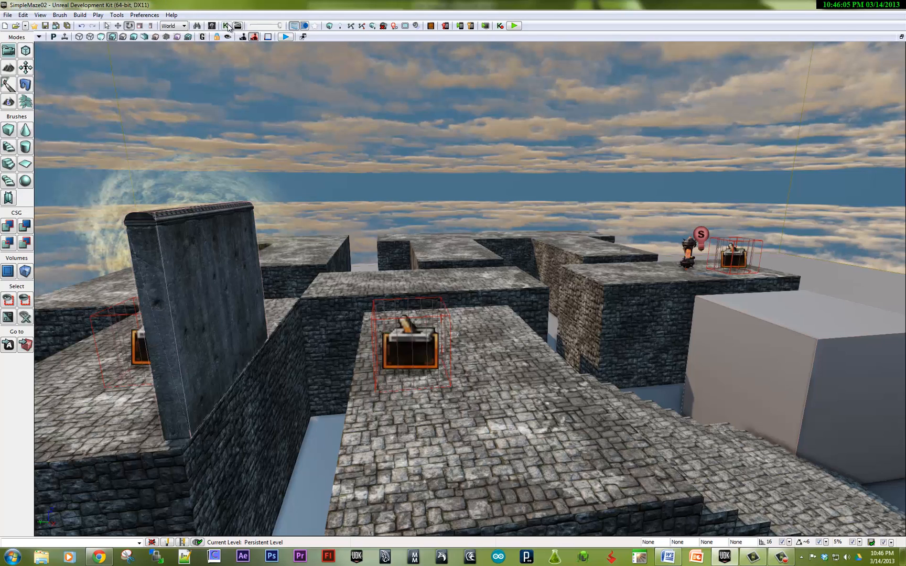
pyautogui.moveTo(228, 27)
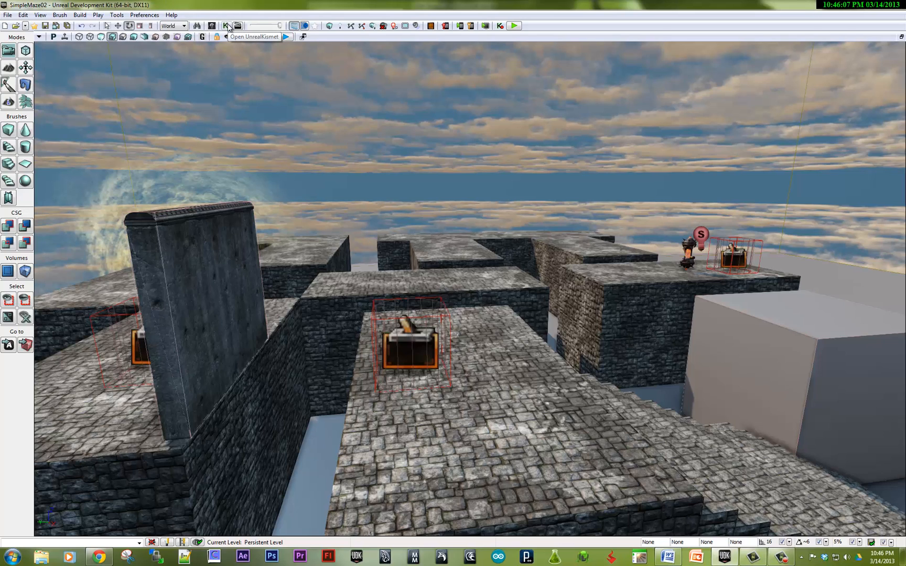